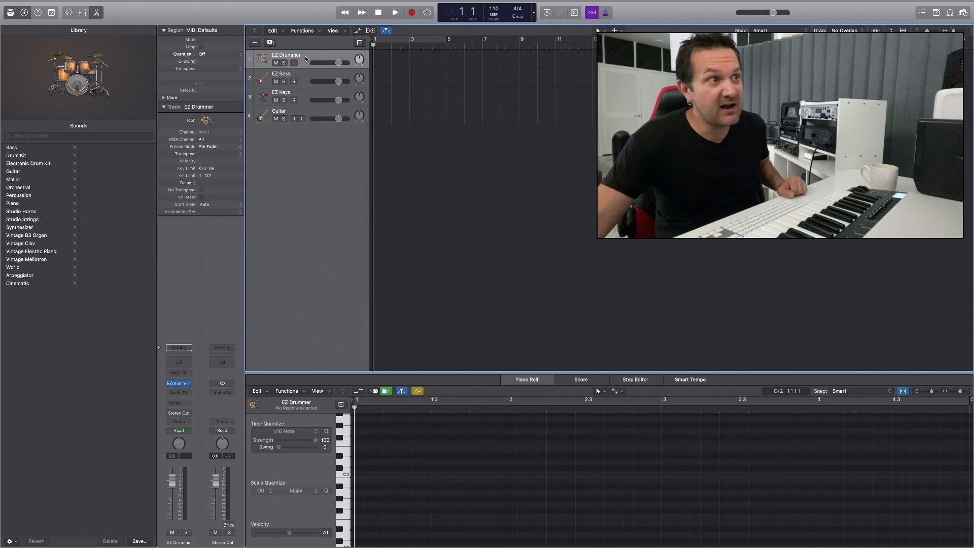
Step: Select the EZ Drummer, EZ Bass and Guitar tracks, then show EZ Keys' instrument library list
left_click(280, 73)
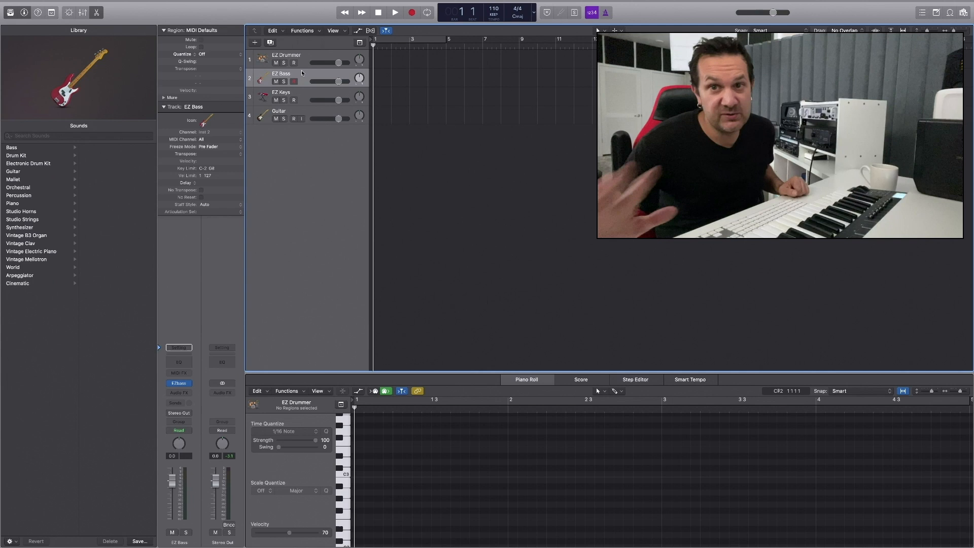
left_click(279, 111)
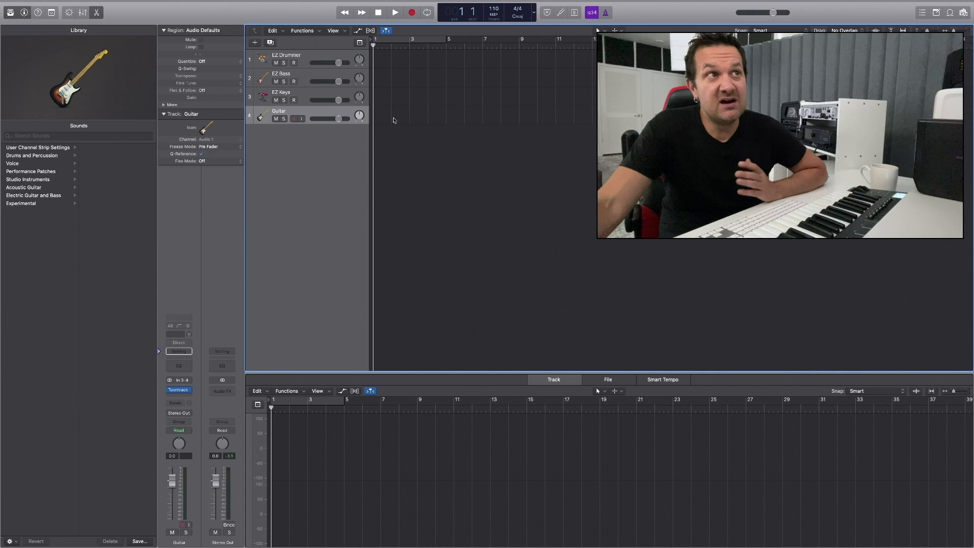
left_click(281, 97)
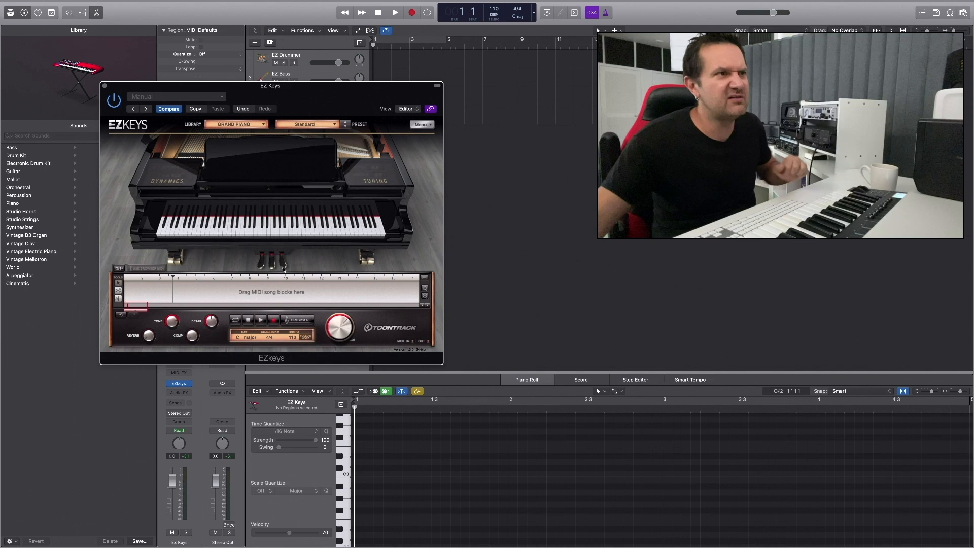
left_click(235, 124)
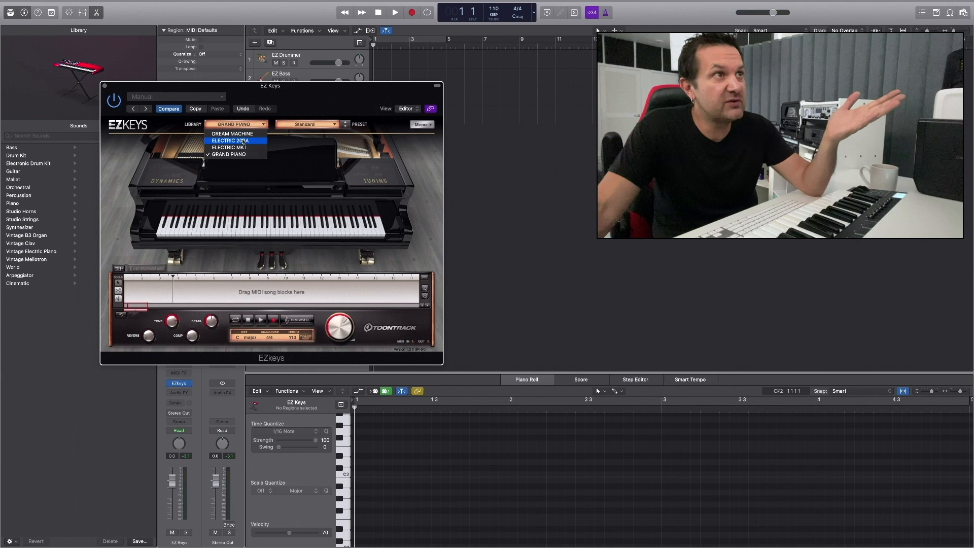
Step: Load Dream Machine's MK VII Basic preset after auditioning Dream Weaver, then record a chord part
left_click(232, 133)
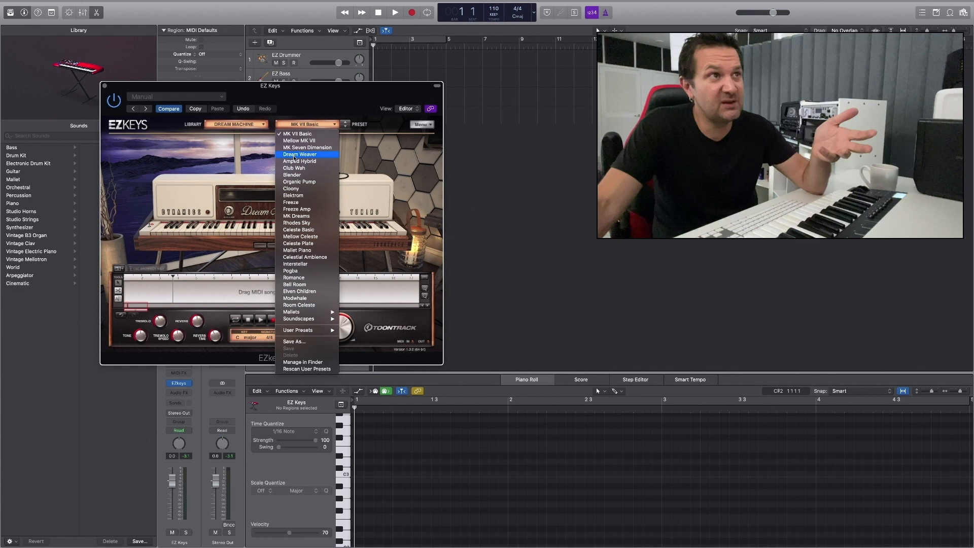
mouse_move(307, 133)
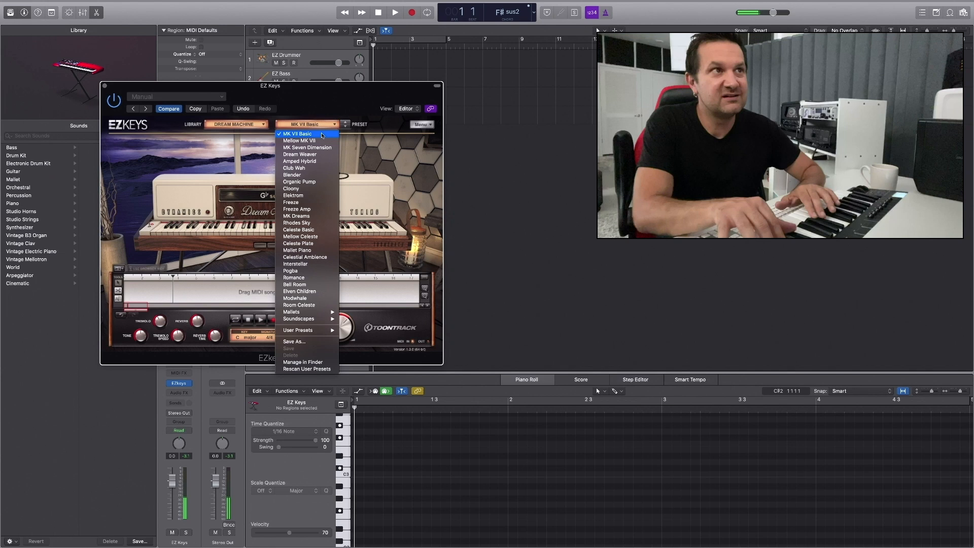
left_click(305, 154)
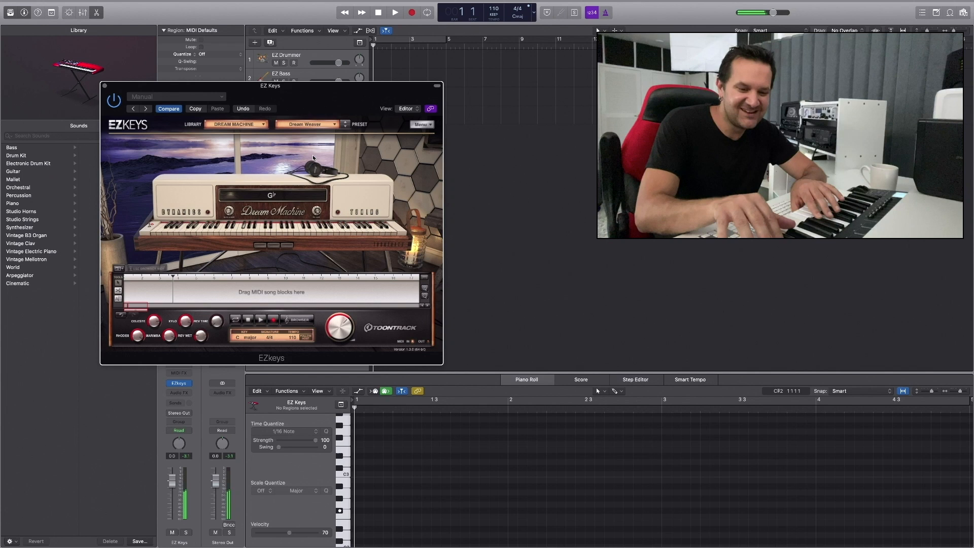
left_click(305, 124)
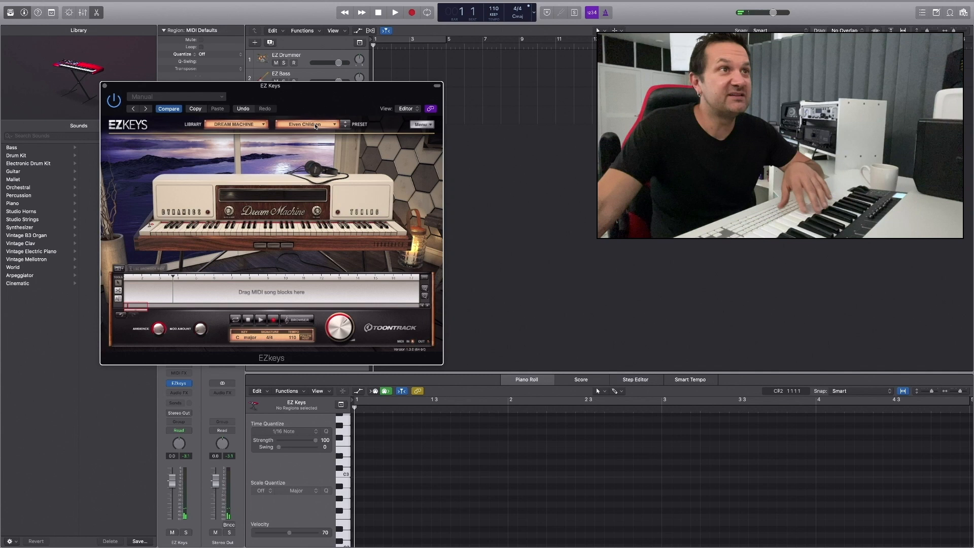
left_click(307, 124)
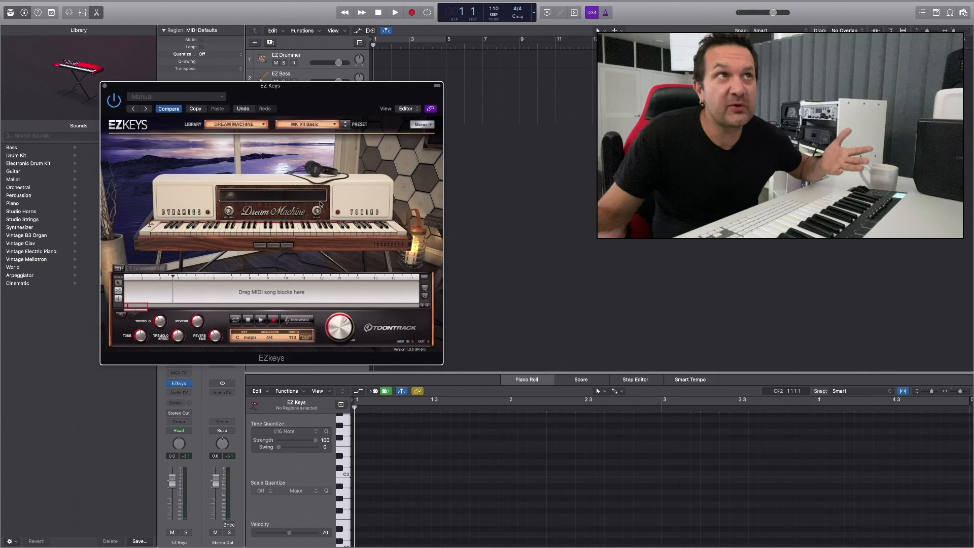
left_click(395, 11)
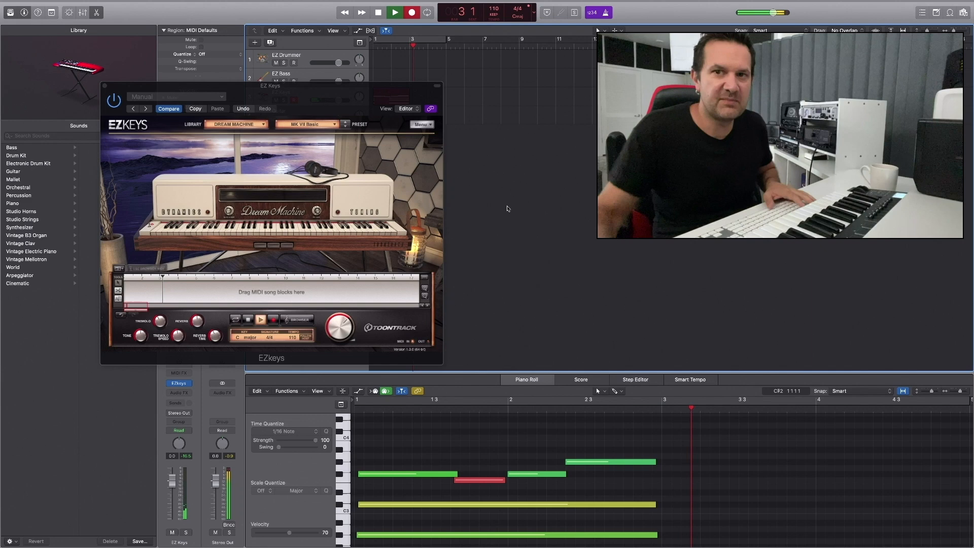
Step: Open the MIDI groove browser, preview variations, and pick a Funk Mellow groove variation
left_click(299, 321)
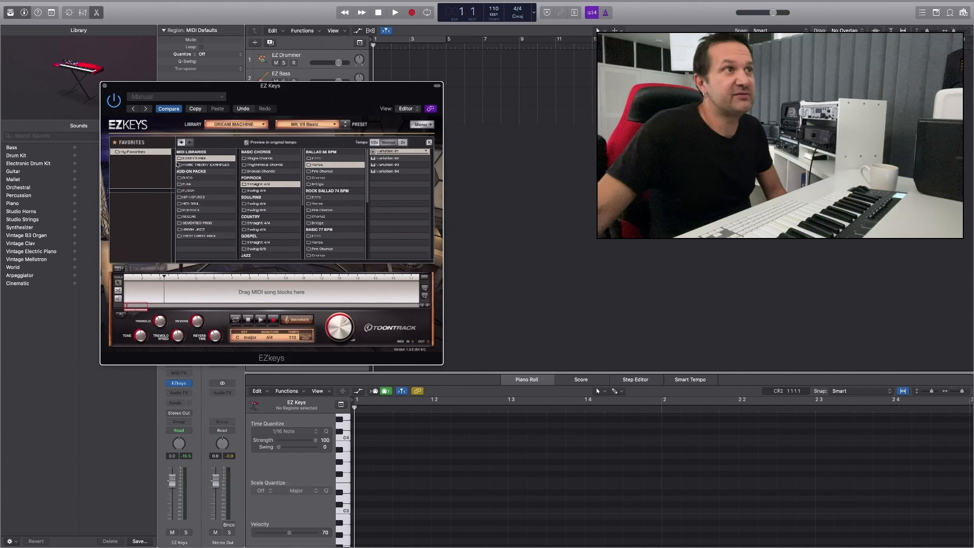
left_click(258, 158)
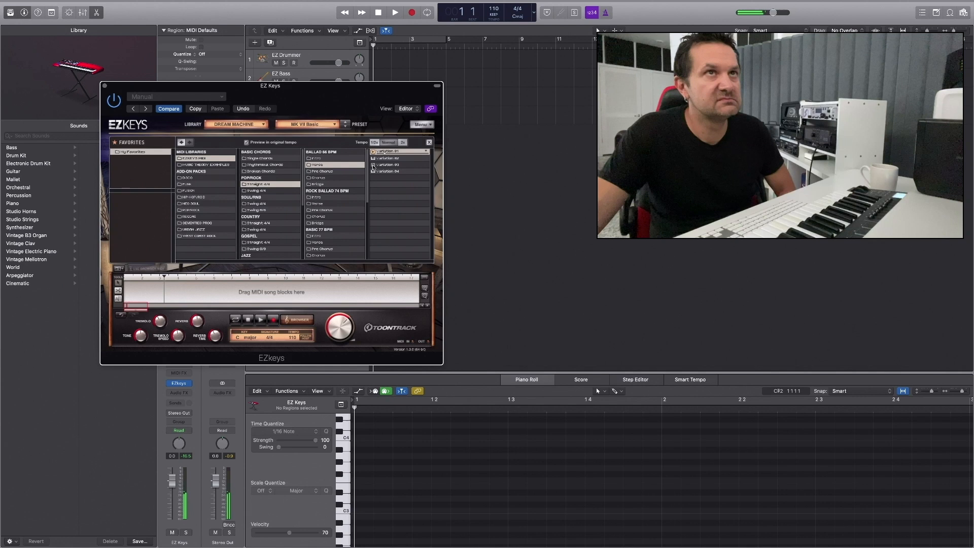
left_click(398, 171)
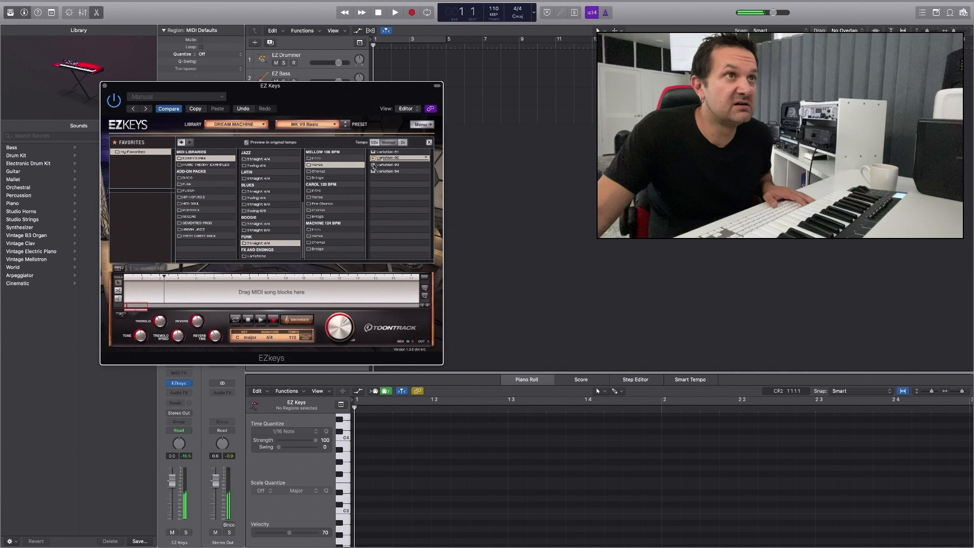
left_click(398, 170)
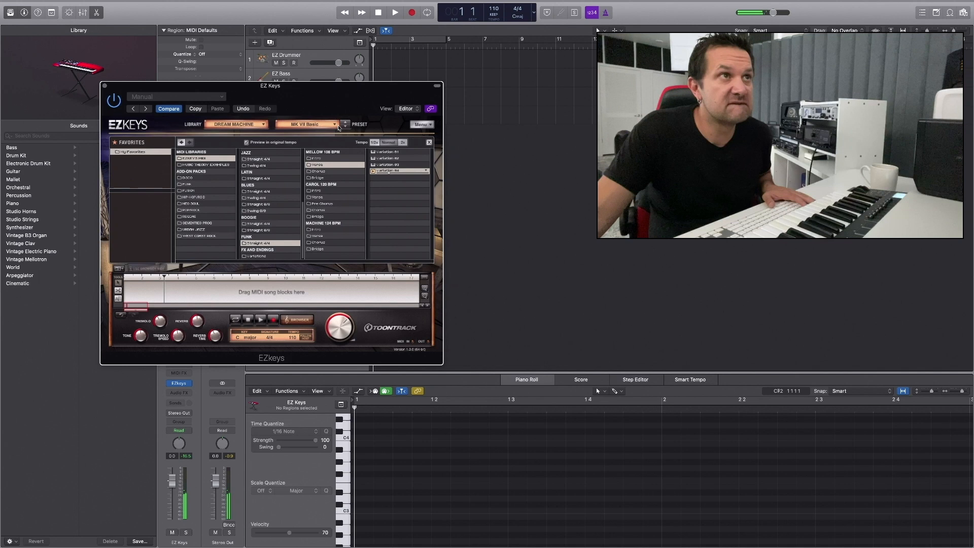
Step: Switch EZ Keys to Mellow MK VII, set Dm7 and G7 block chords, and play them back
left_click(307, 125)
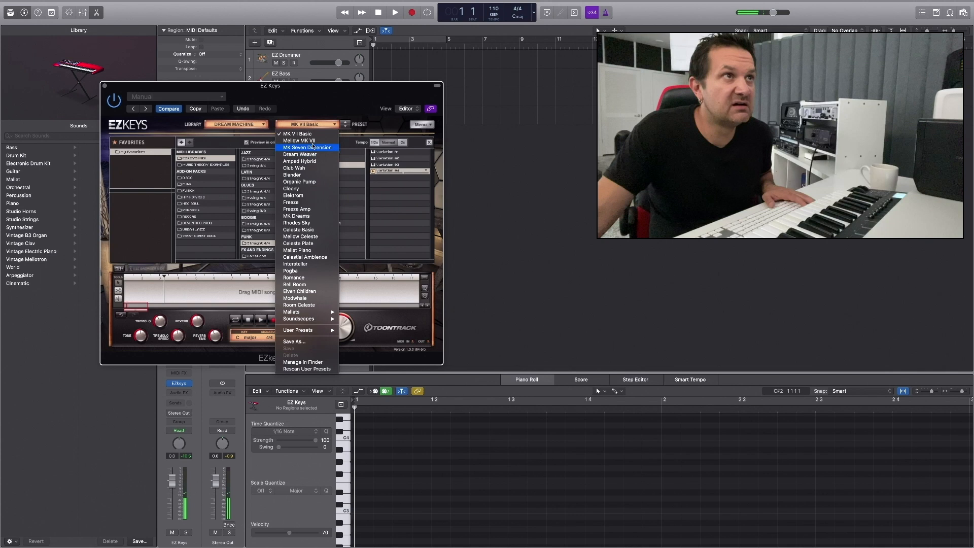
left_click(299, 141)
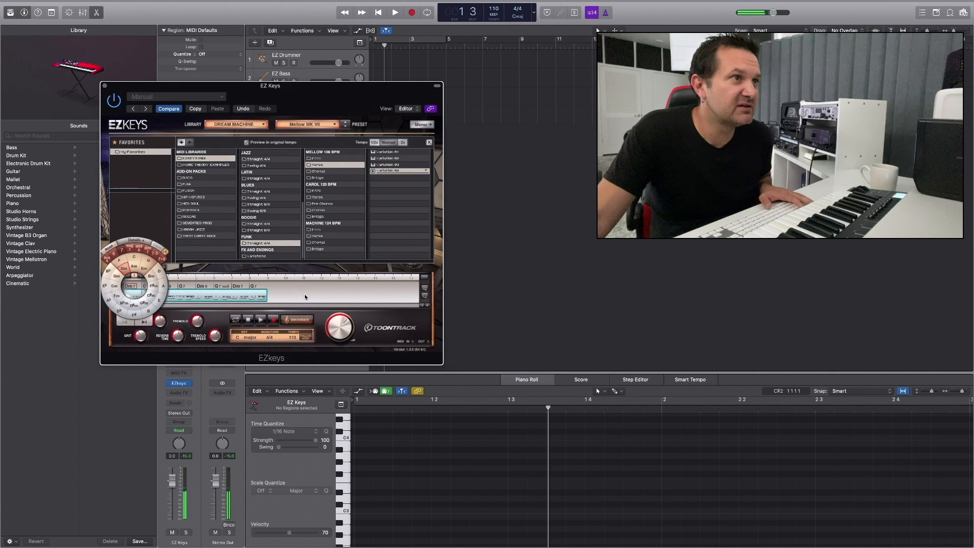
left_click(394, 12)
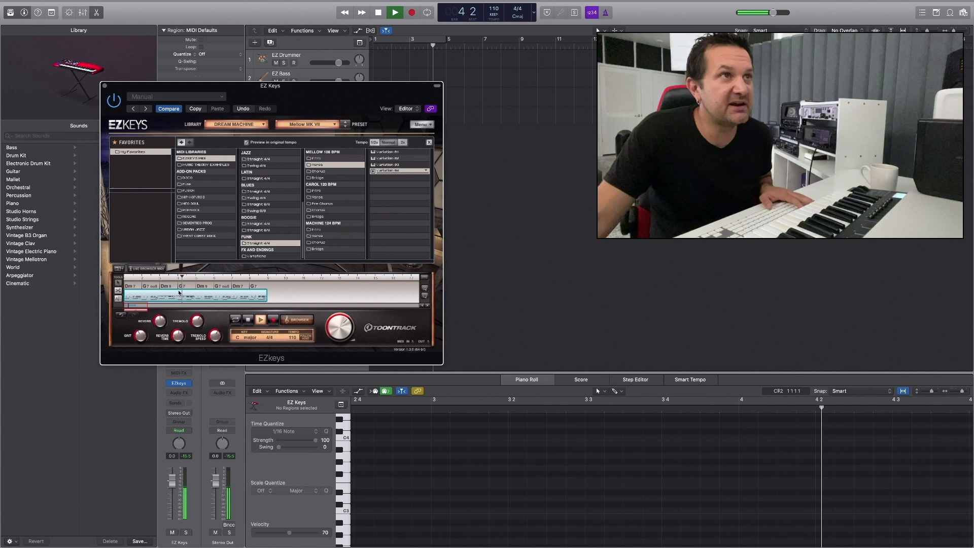
left_click(394, 12)
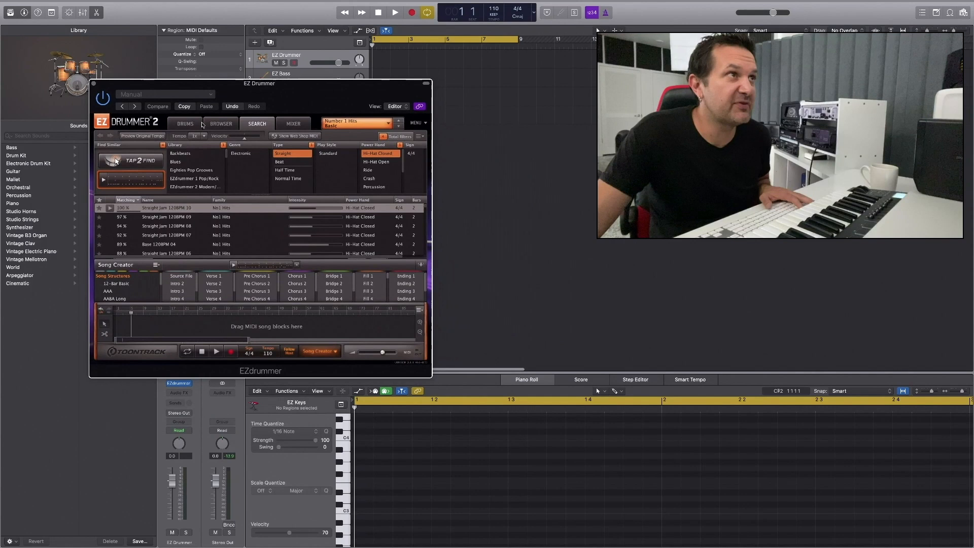
Step: Show EZ Drummer's groove Search view with the Number 1 Hits library
left_click(183, 122)
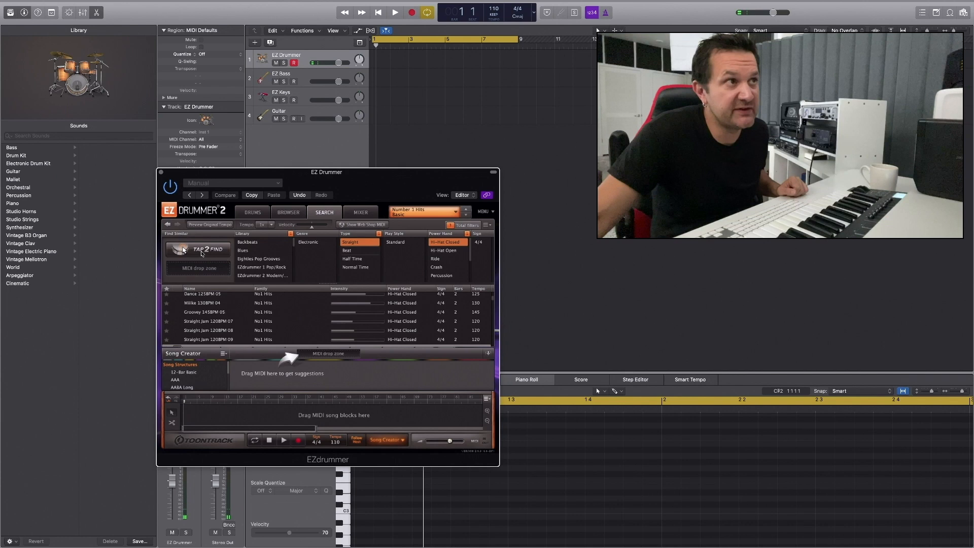
Step: Open Tap2Find and tap a kick rhythm on the pad to search beats
left_click(205, 249)
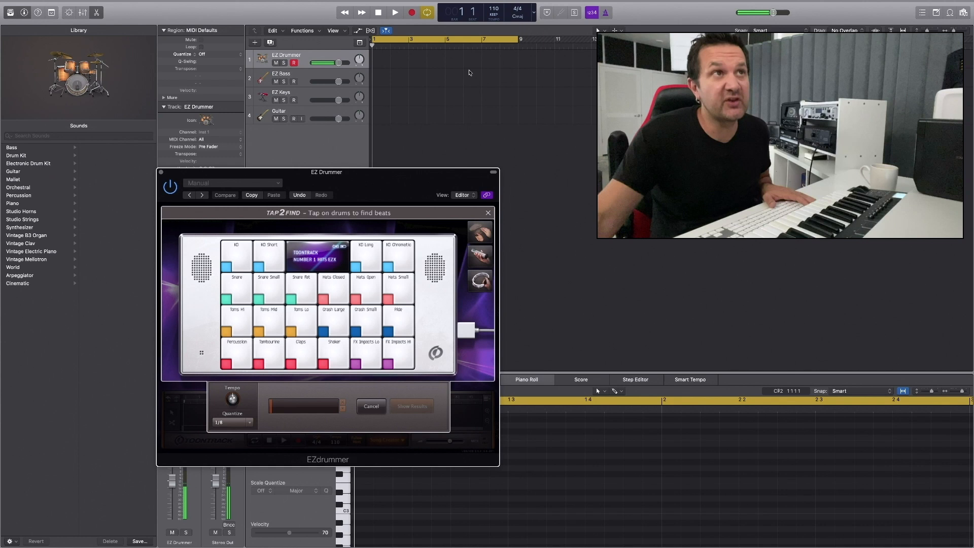
left_click(395, 12)
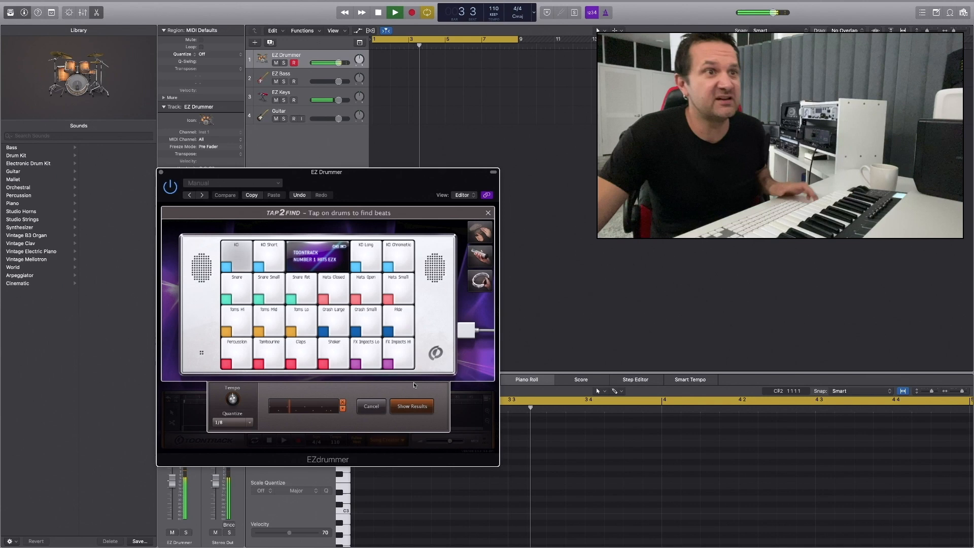
Step: List grooves matching the tapped rhythm and audition the top match, Bear 122BPM 02
left_click(412, 406)
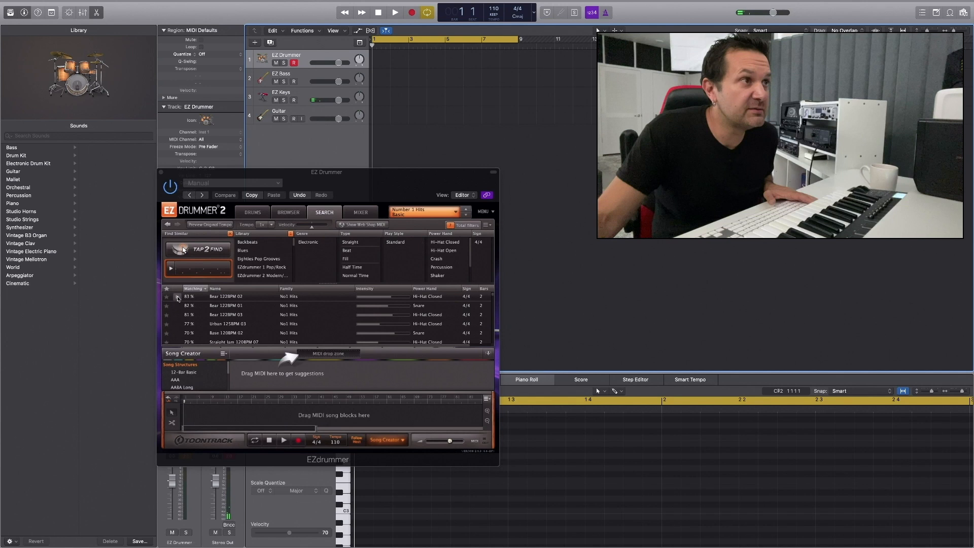
left_click(394, 12)
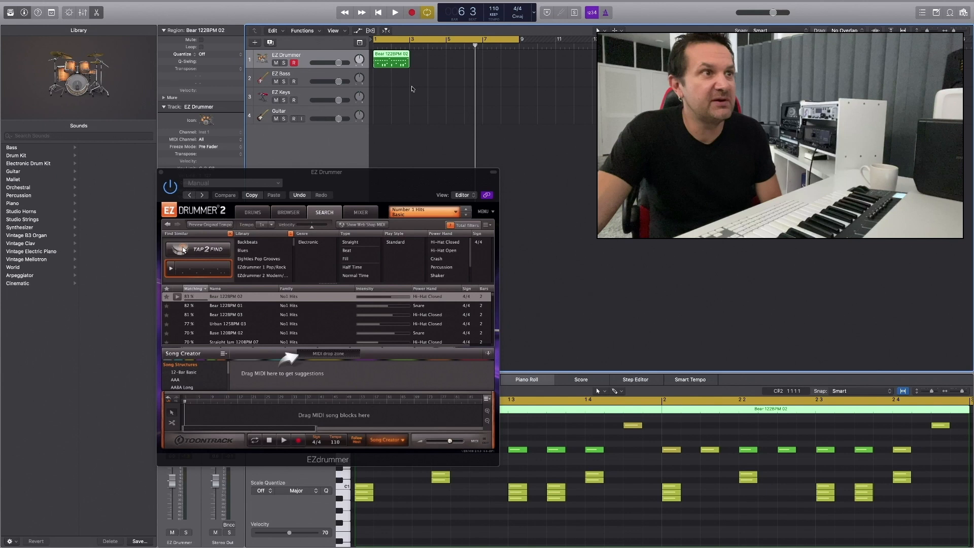
left_click(395, 12)
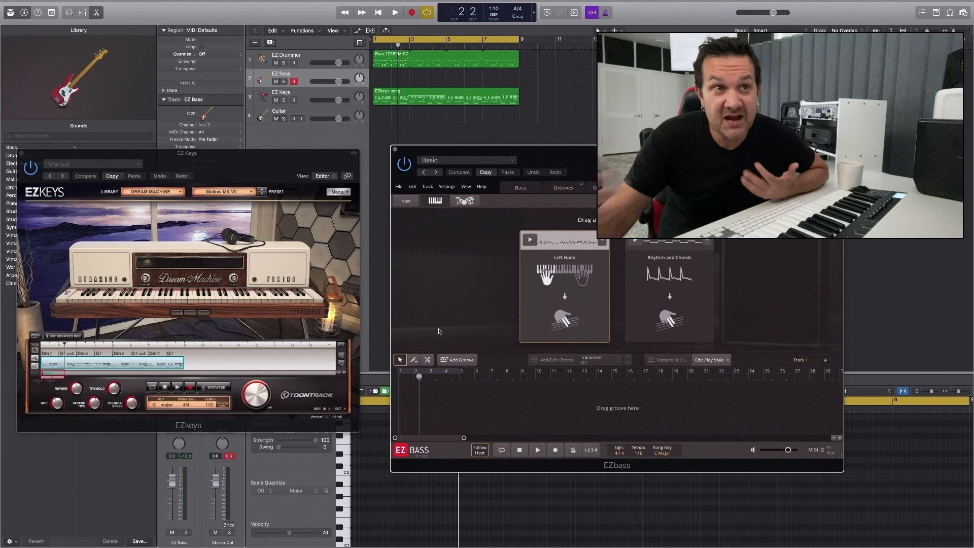
mouse_move(669, 264)
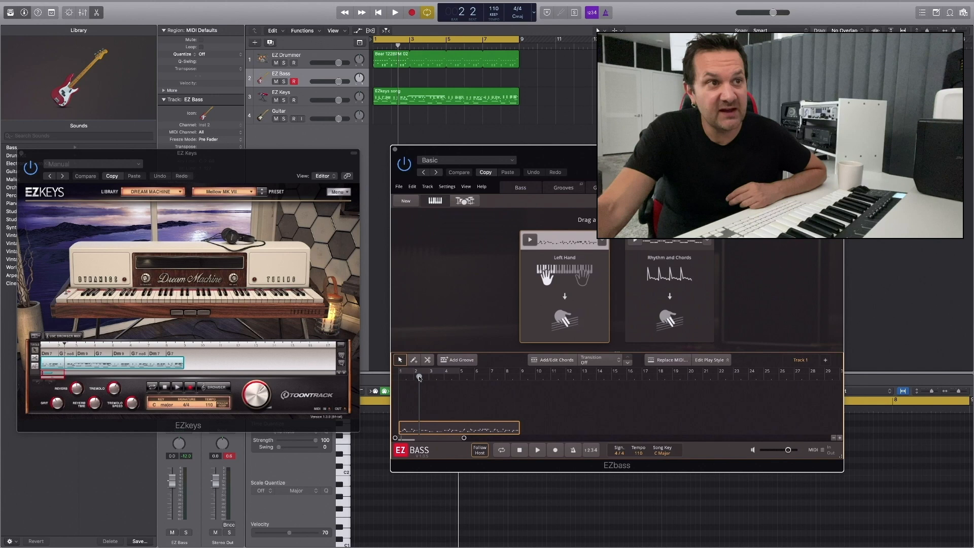
left_click(395, 12)
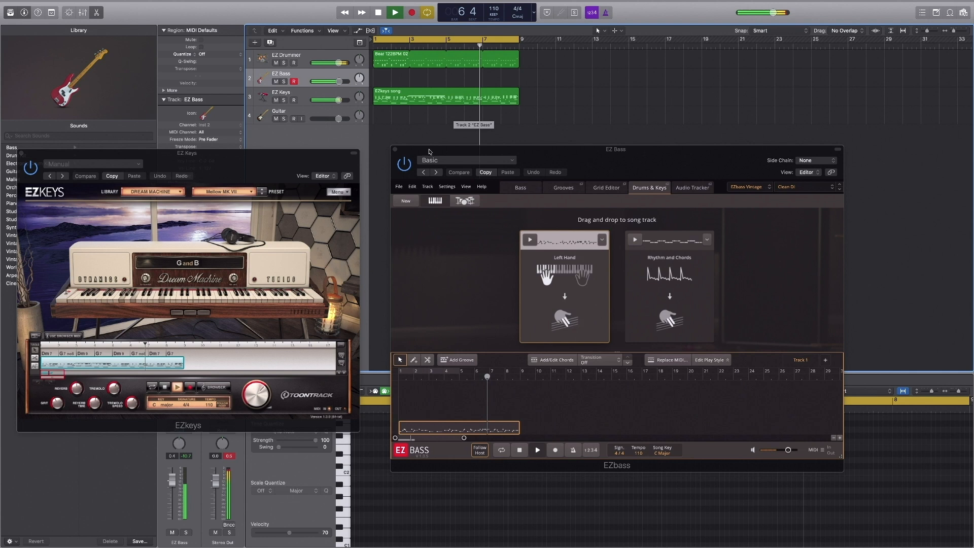
left_click(395, 11)
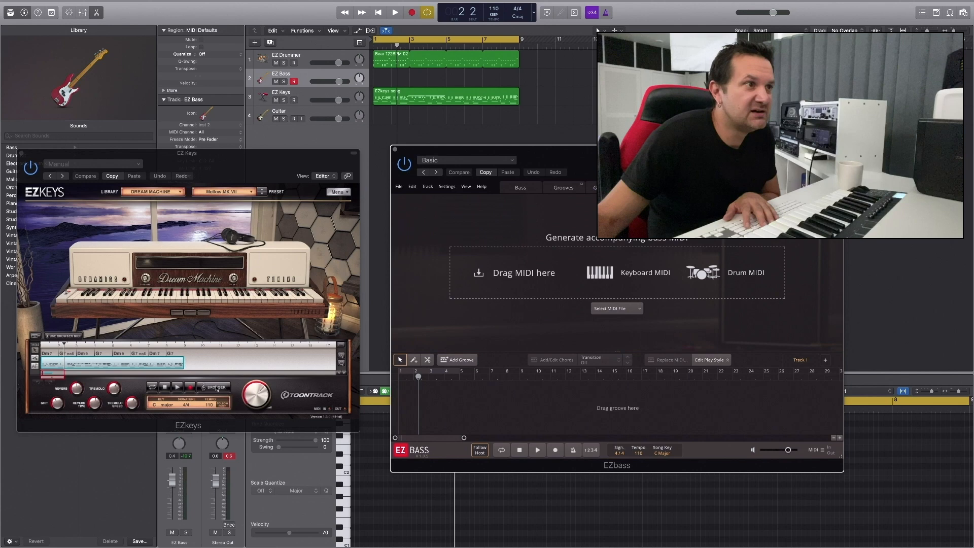
Step: Clear the grooves and bring up the EZ Drummer, EZ Keys and EZ Bass windows together
left_click(286, 55)
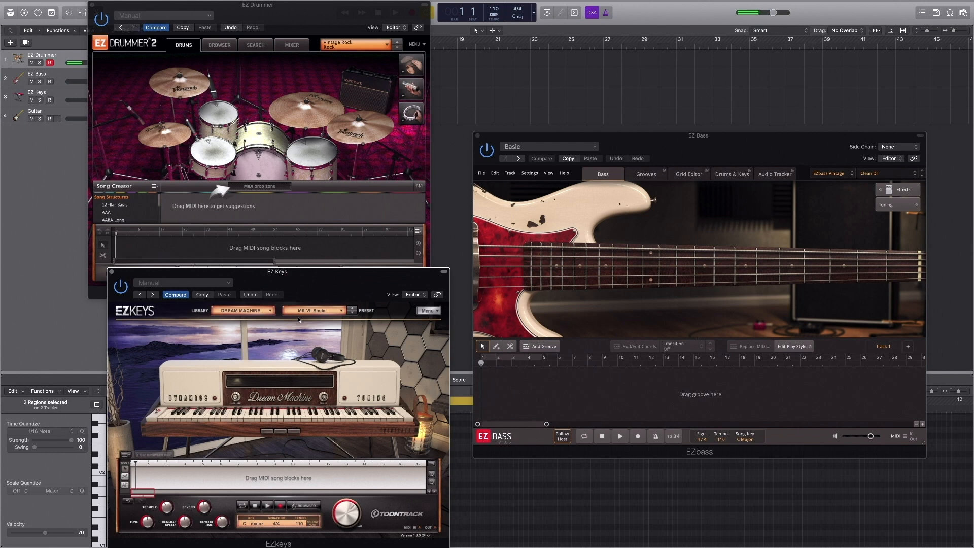
Step: Arm the EZ Bass track, load EZbass Modern, and open EZ Drummer's groove browser
left_click(49, 100)
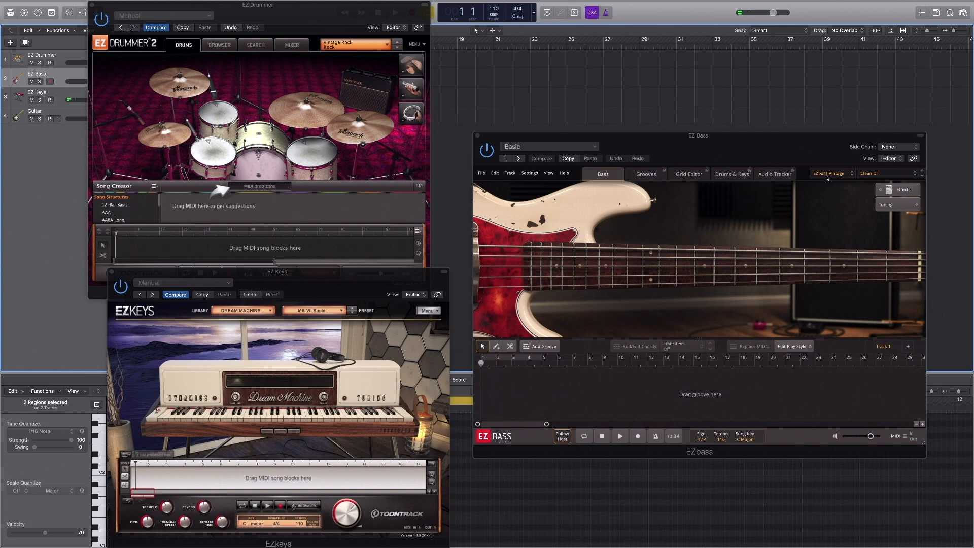
left_click(830, 173)
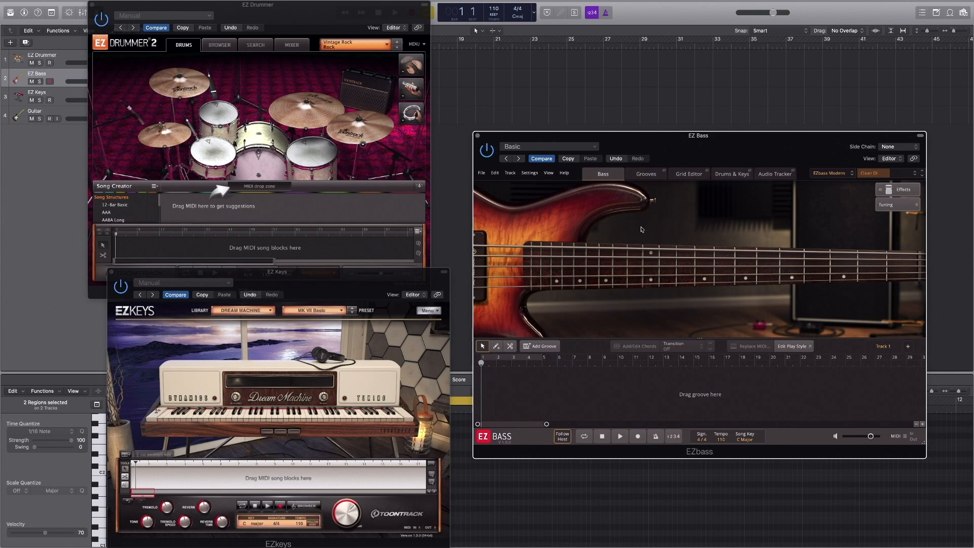
left_click(218, 44)
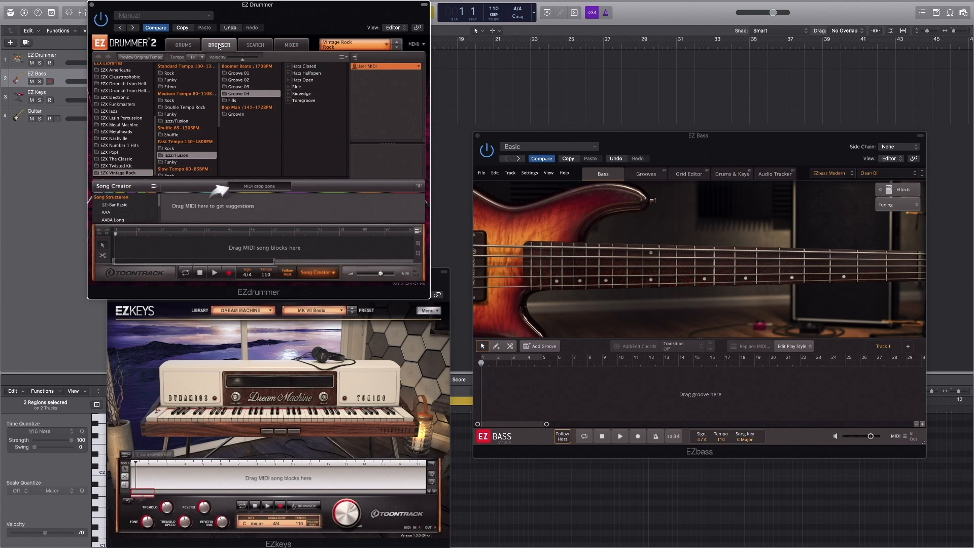
Step: Select the Fusion Halftime Straight 4/4 grooves and choose a Verse groove variation
scroll("up", 3)
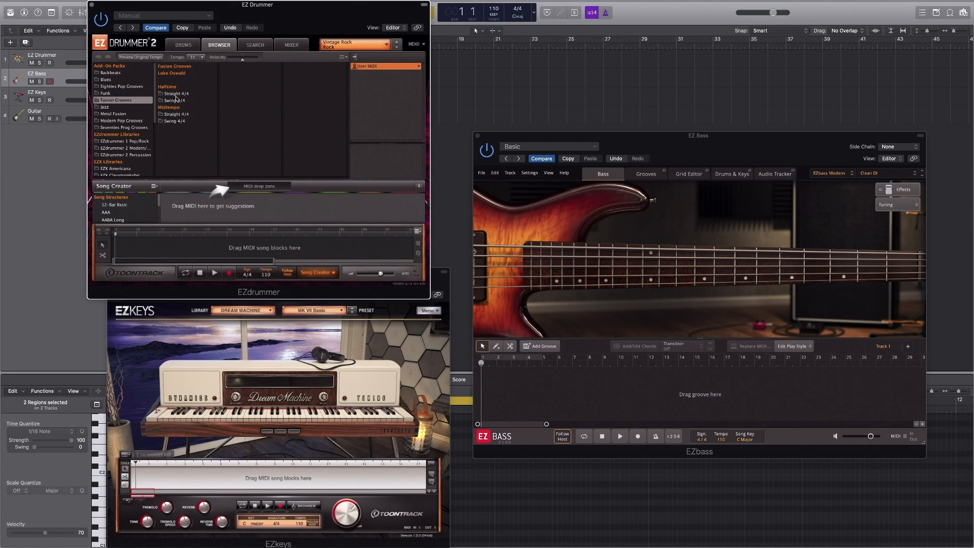
left_click(176, 93)
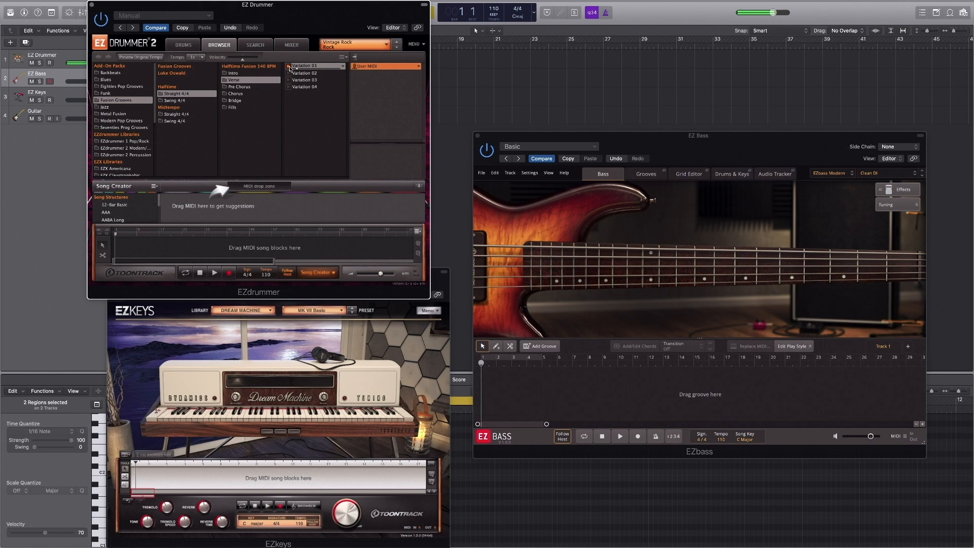
left_click(305, 73)
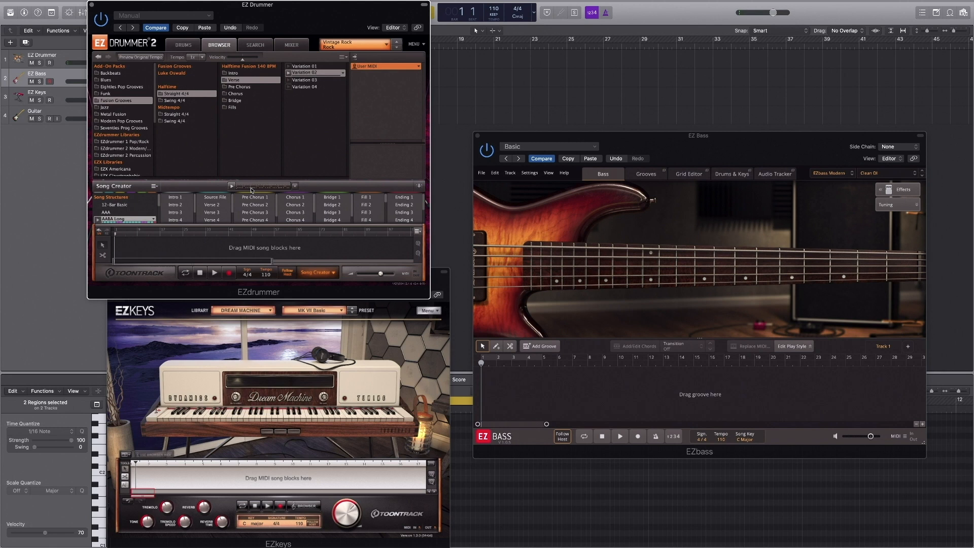
left_click(215, 197)
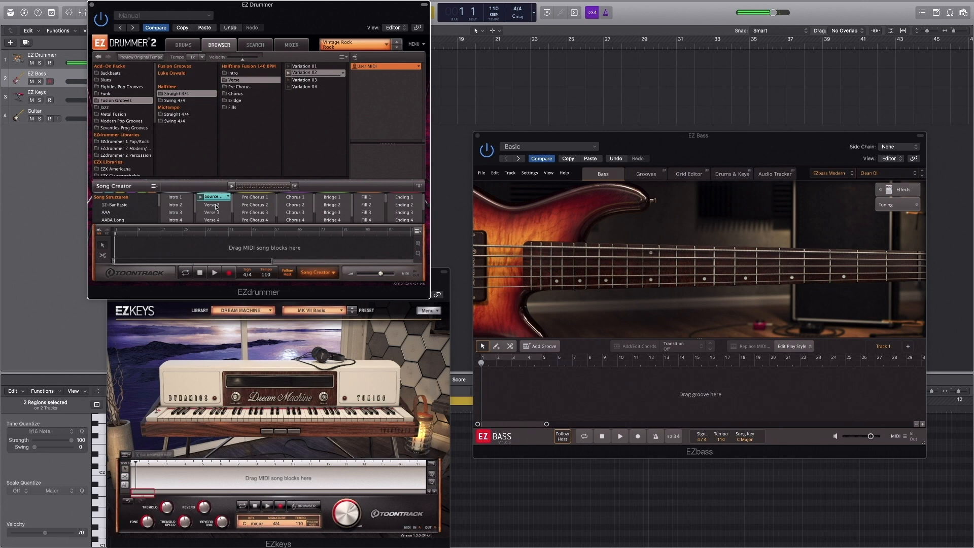
left_click(177, 204)
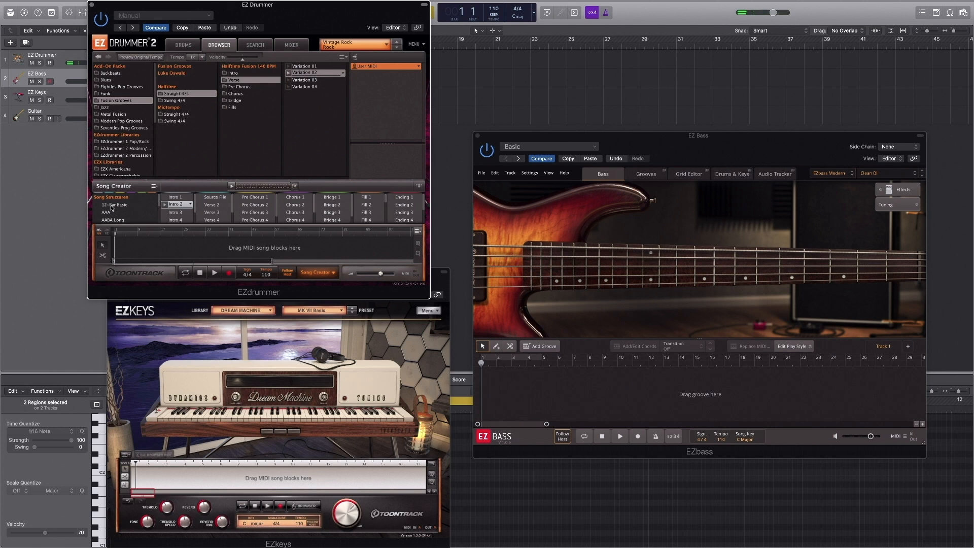
scroll("down", 3)
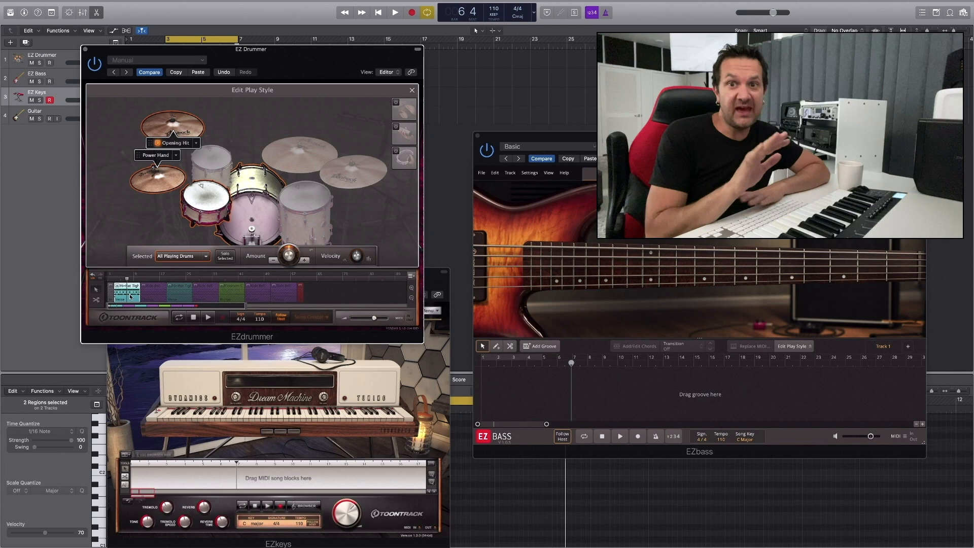
Step: Record the keys part on the EZ Keys track and view it in the piano roll
left_click(395, 12)
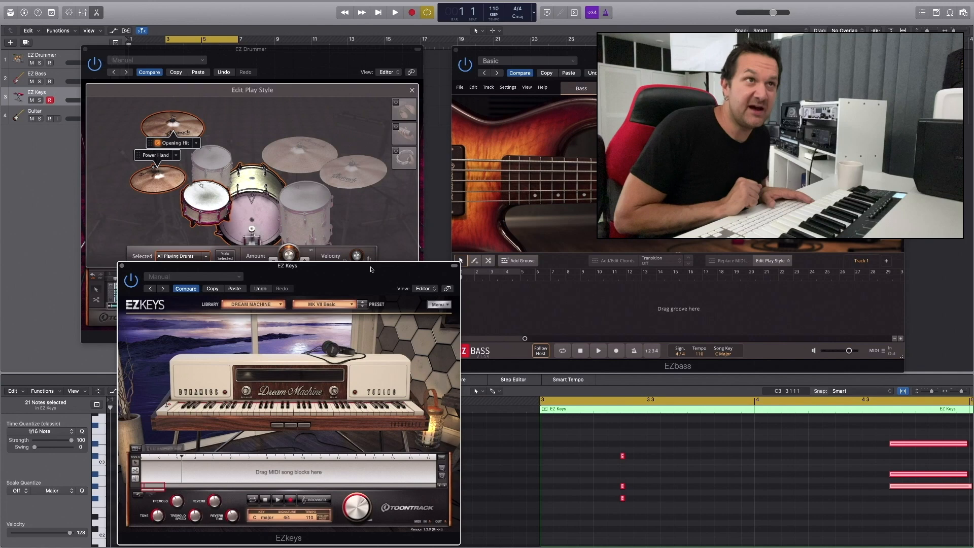
Step: Play back the recorded keys, close EZ Drummer, and show EZ Bass beside EZ Keys
left_click(395, 12)
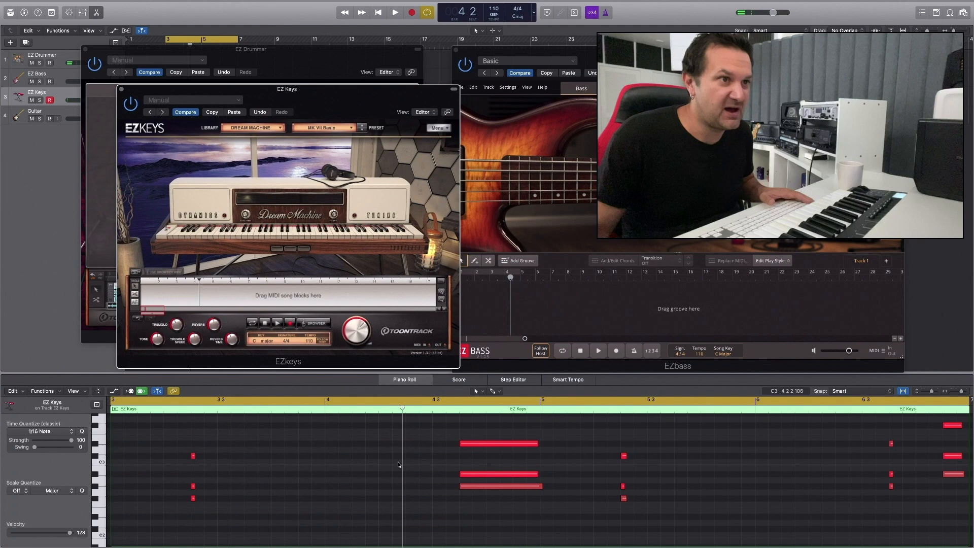
left_click(395, 12)
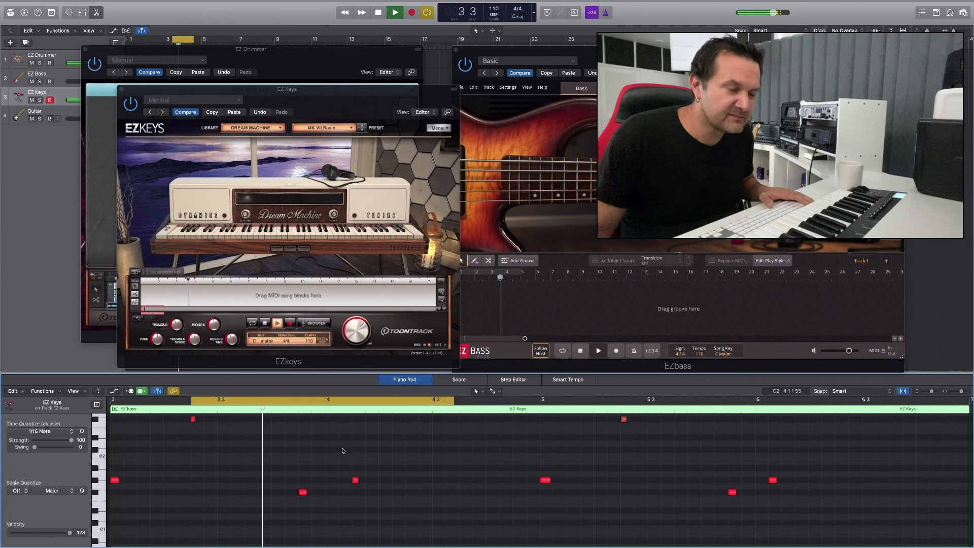
left_click(342, 479)
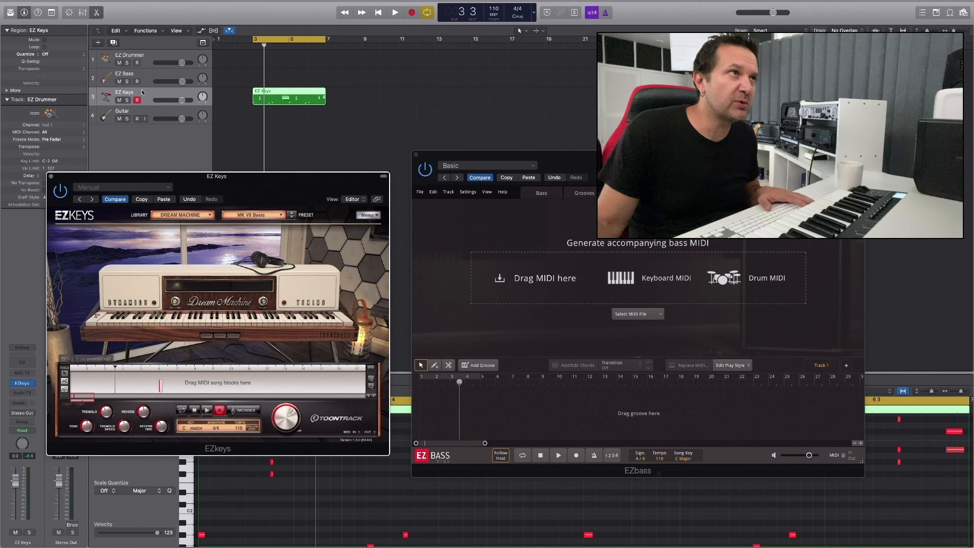
Step: Play the keys region, drag it into EZ Keys' song track, and stop playback
left_click(395, 12)
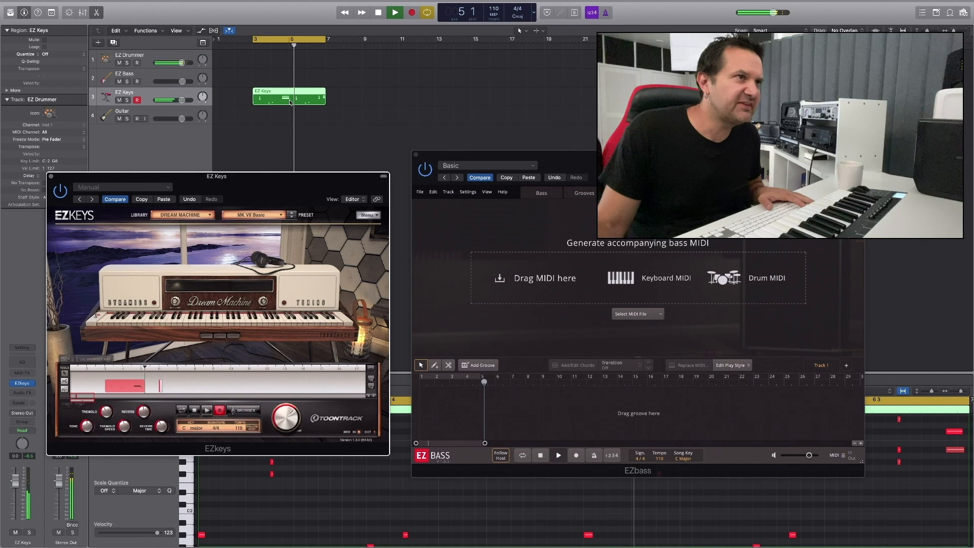
left_click(395, 11)
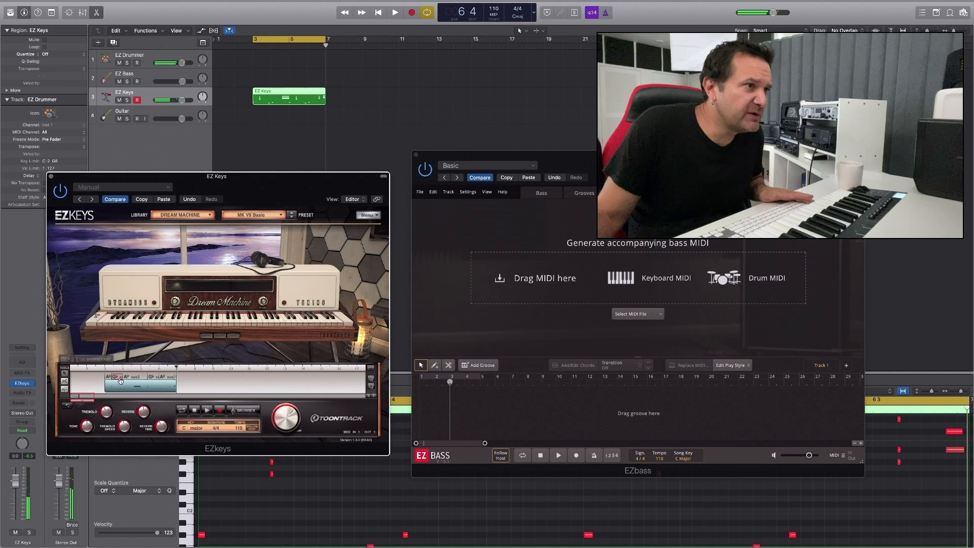
left_click(118, 379)
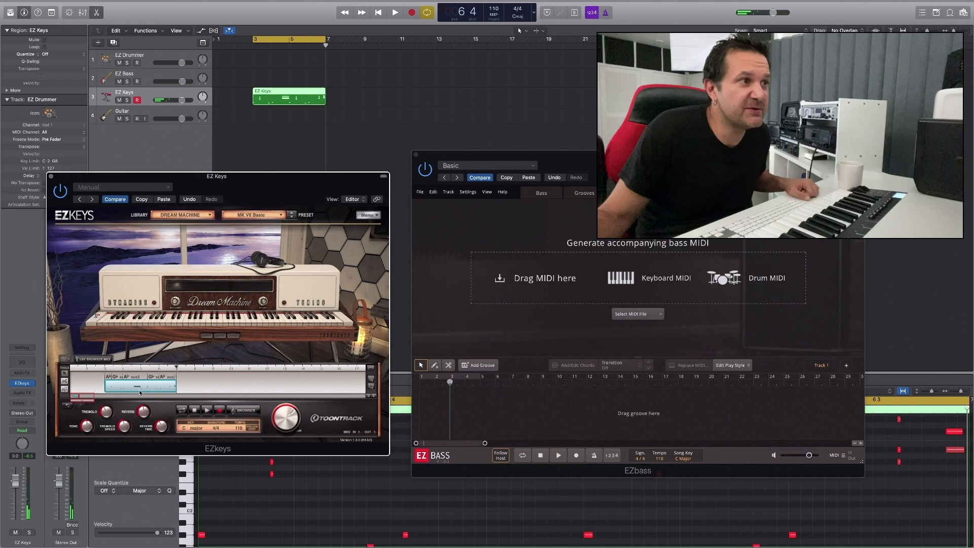
Step: Preview the Left Hand and Rhythm and Chords cards on EZ Bass's Drums & Keys page
left_click(670, 194)
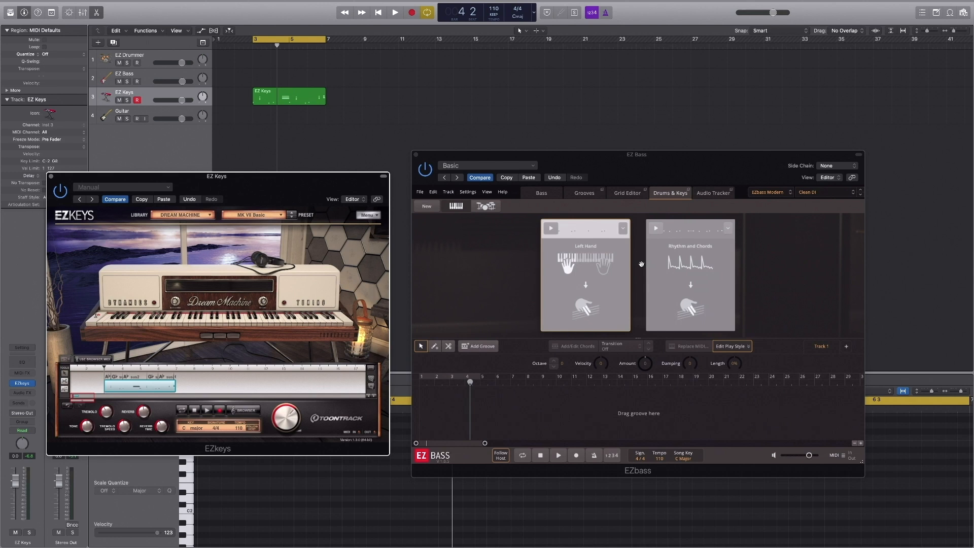
mouse_move(584, 261)
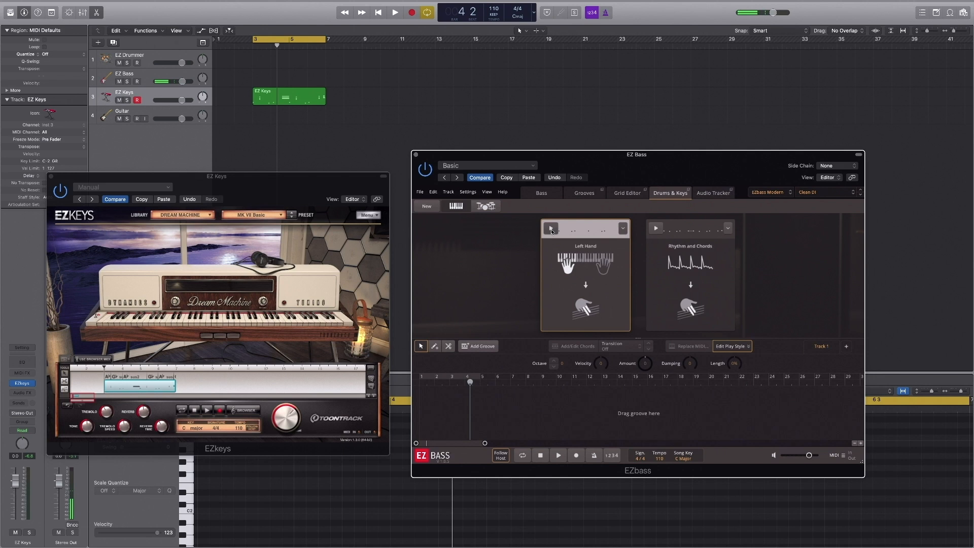
left_click(655, 228)
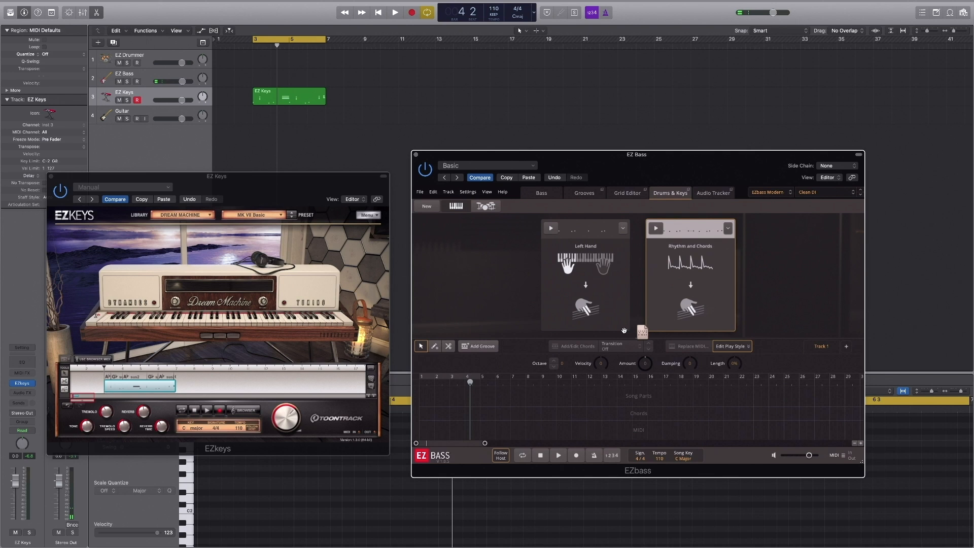
left_click(394, 12)
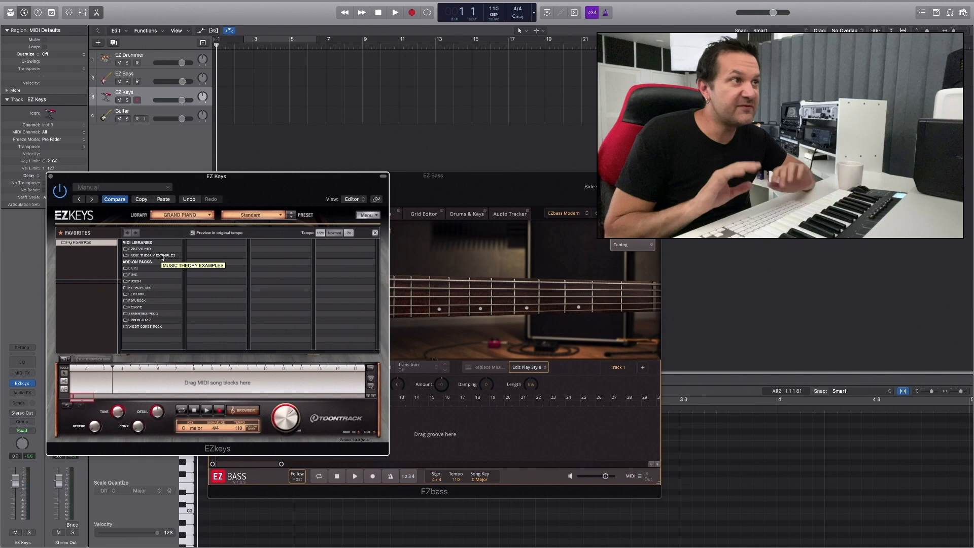
Step: Browse EZ Keys' MIDI library to a basic pop rock chord groove
left_click(143, 248)
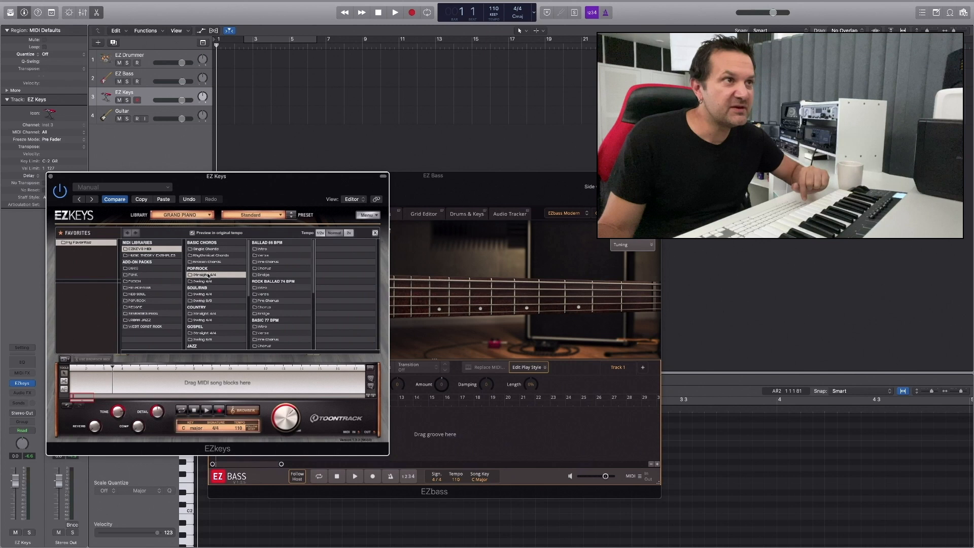
left_click(279, 249)
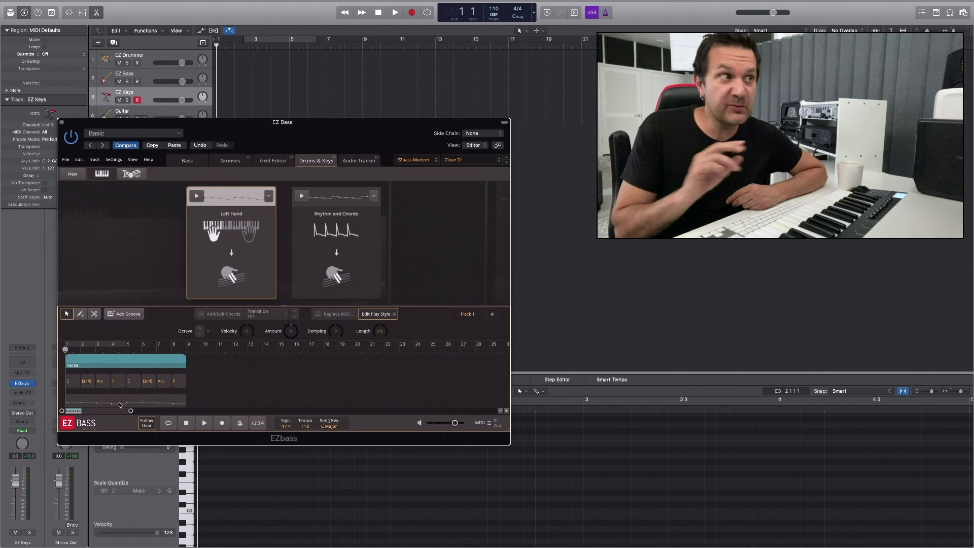
Step: Generate a bass line from the C, Em/B, Am, F chord groove in EZ Bass
left_click(230, 160)
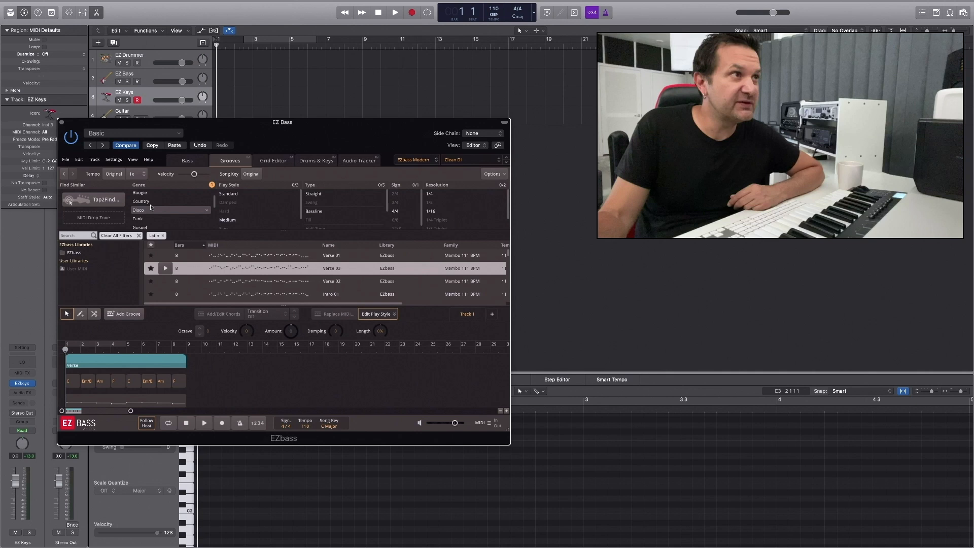
Step: Filter EZ Bass grooves to Funk genre and Slap play style, then apply an intro groove
left_click(138, 220)
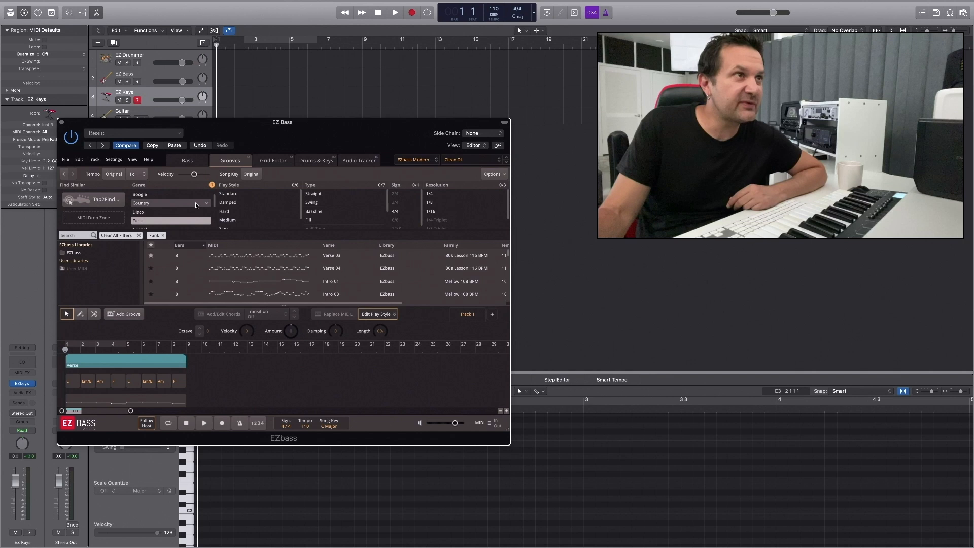
left_click(223, 217)
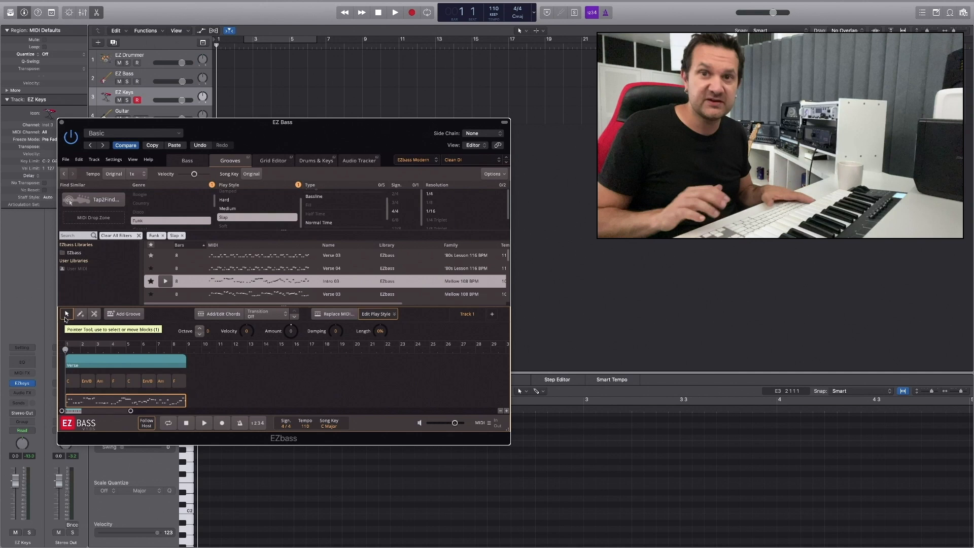
left_click(395, 11)
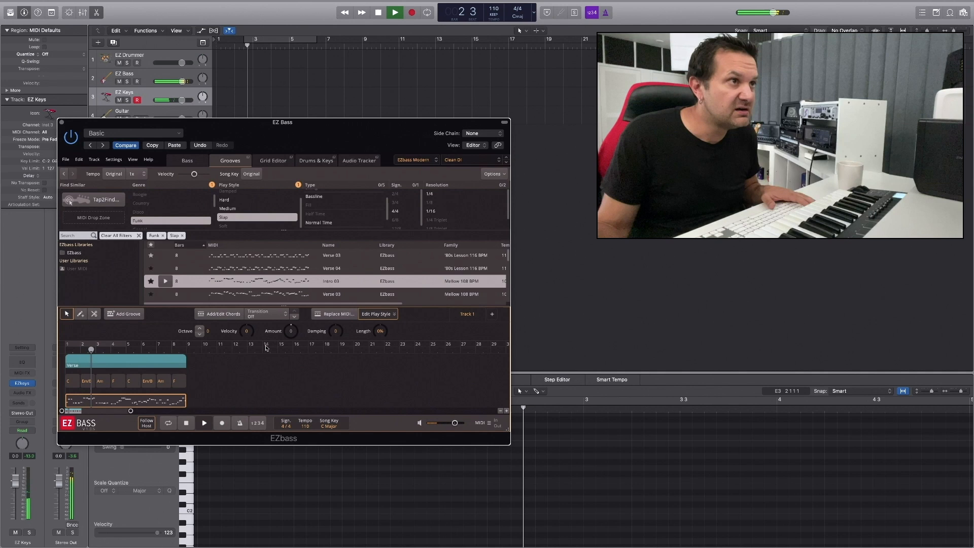